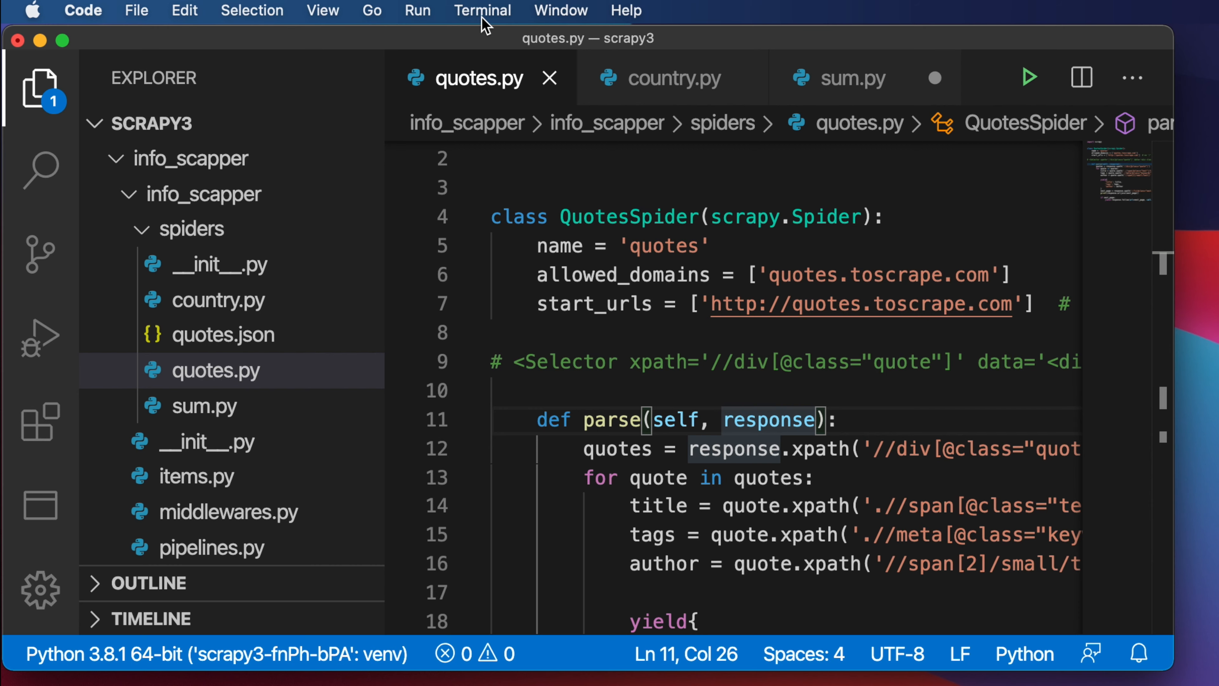
- Start a new integrated terminal with the scrapy3 environment active
click(482, 10)
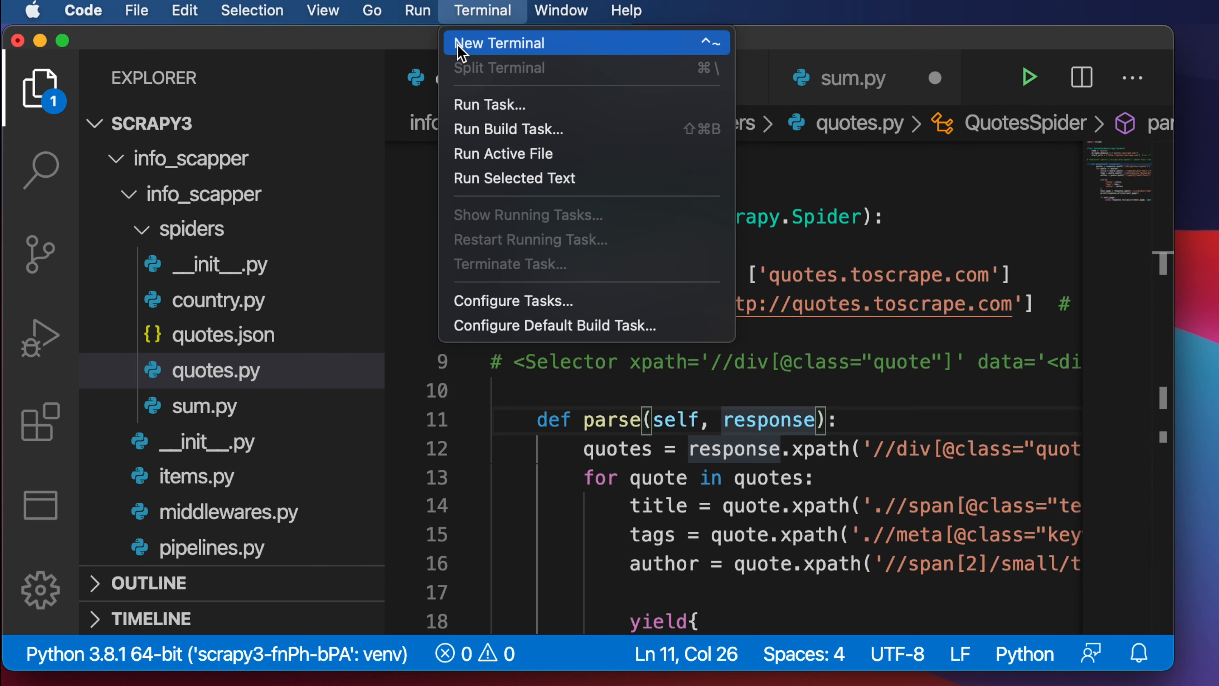
click(499, 42)
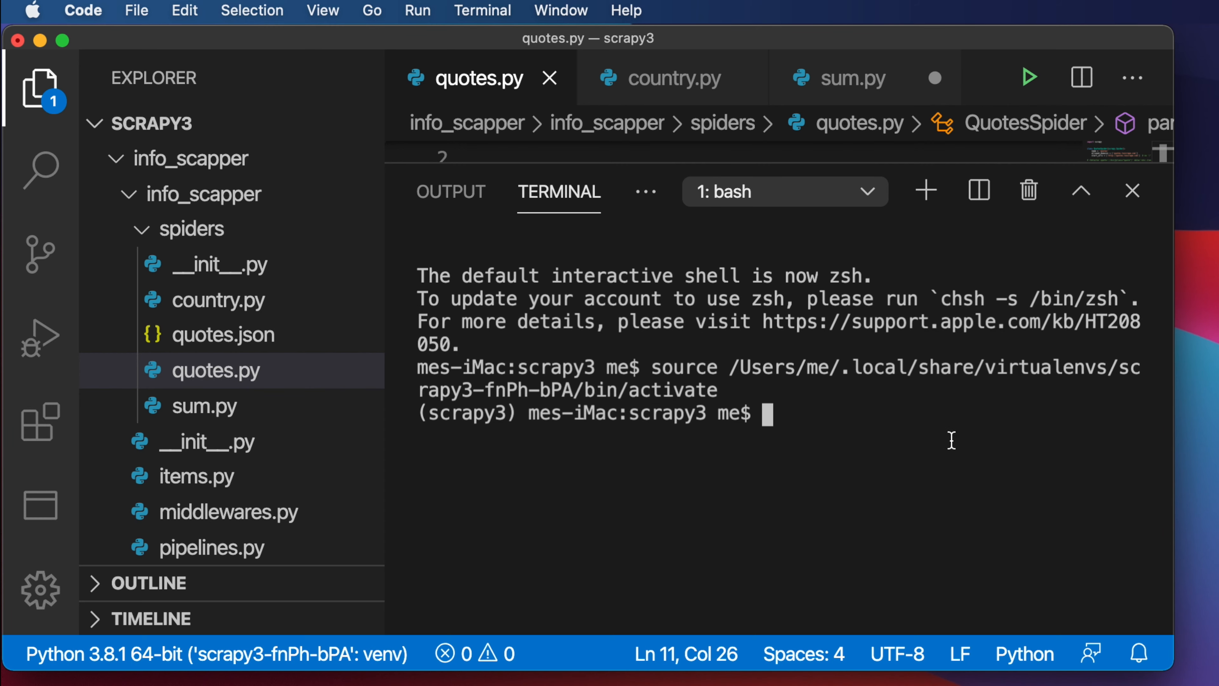
- Enter the pipenv lock -r command at the terminal prompt
text(pipe)
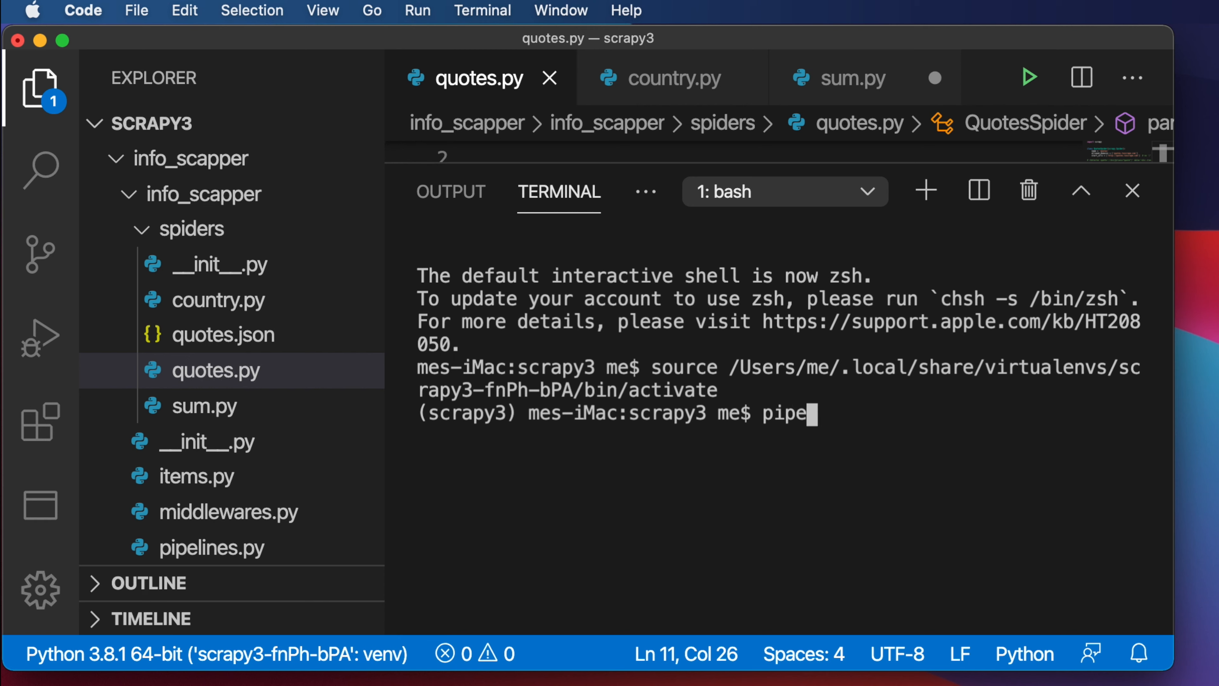
text(nv)
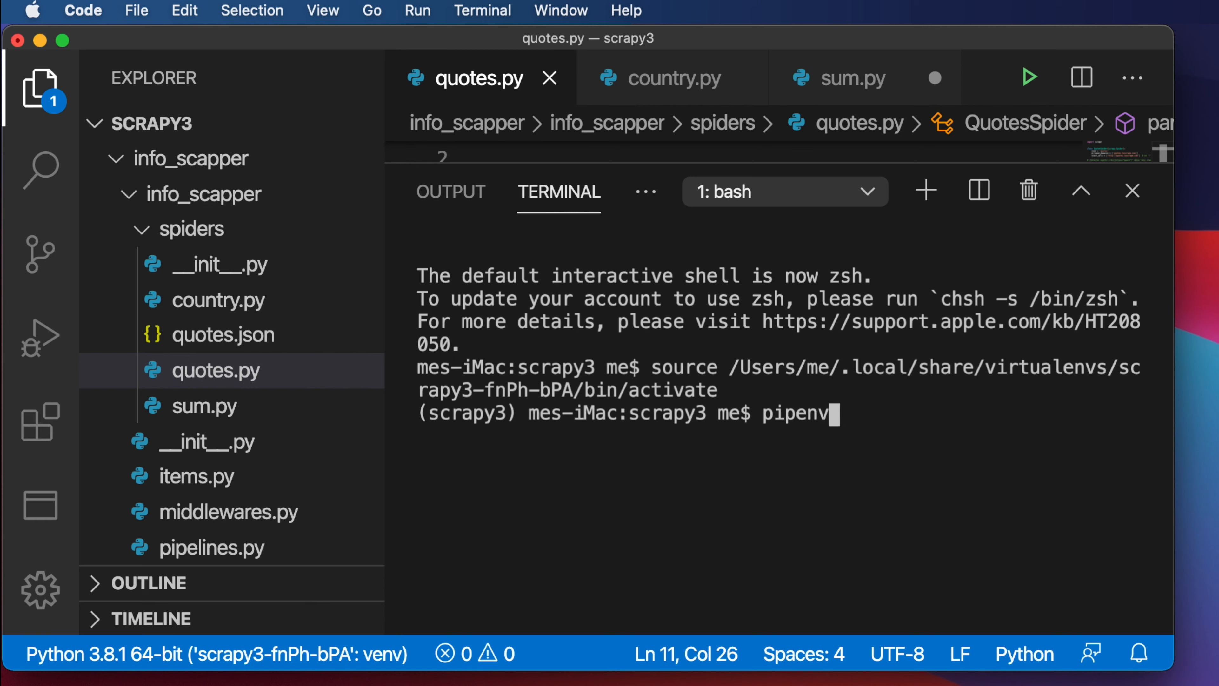
text(lock -)
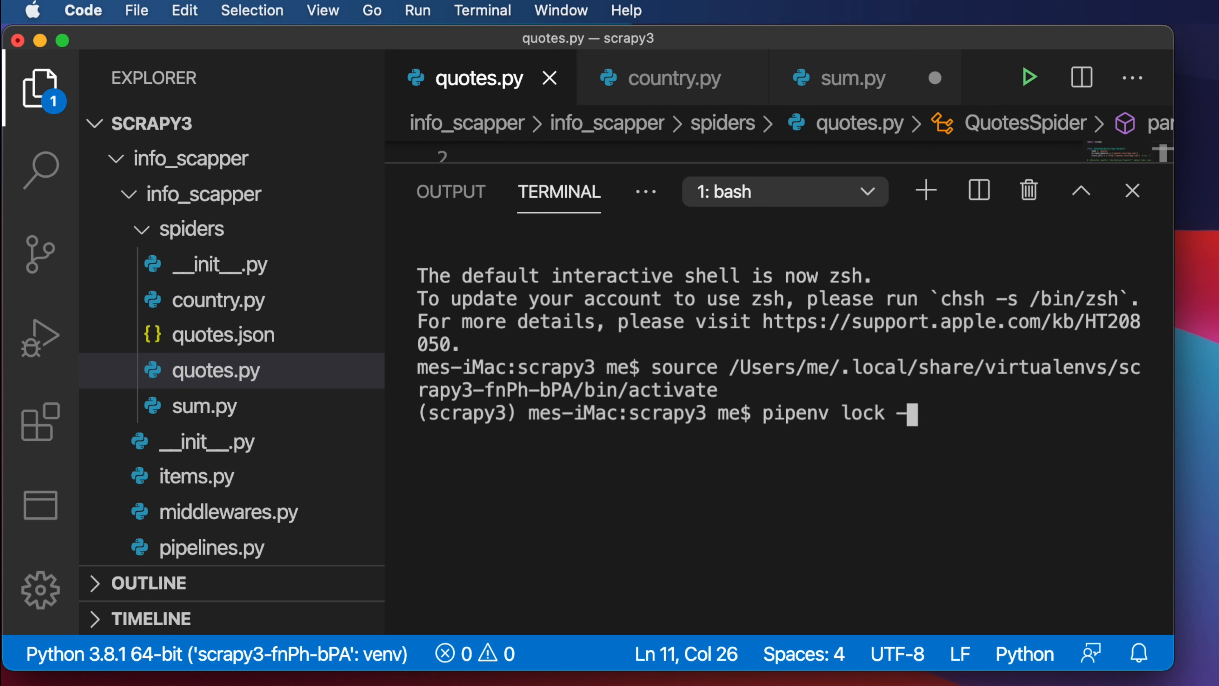
text(r)
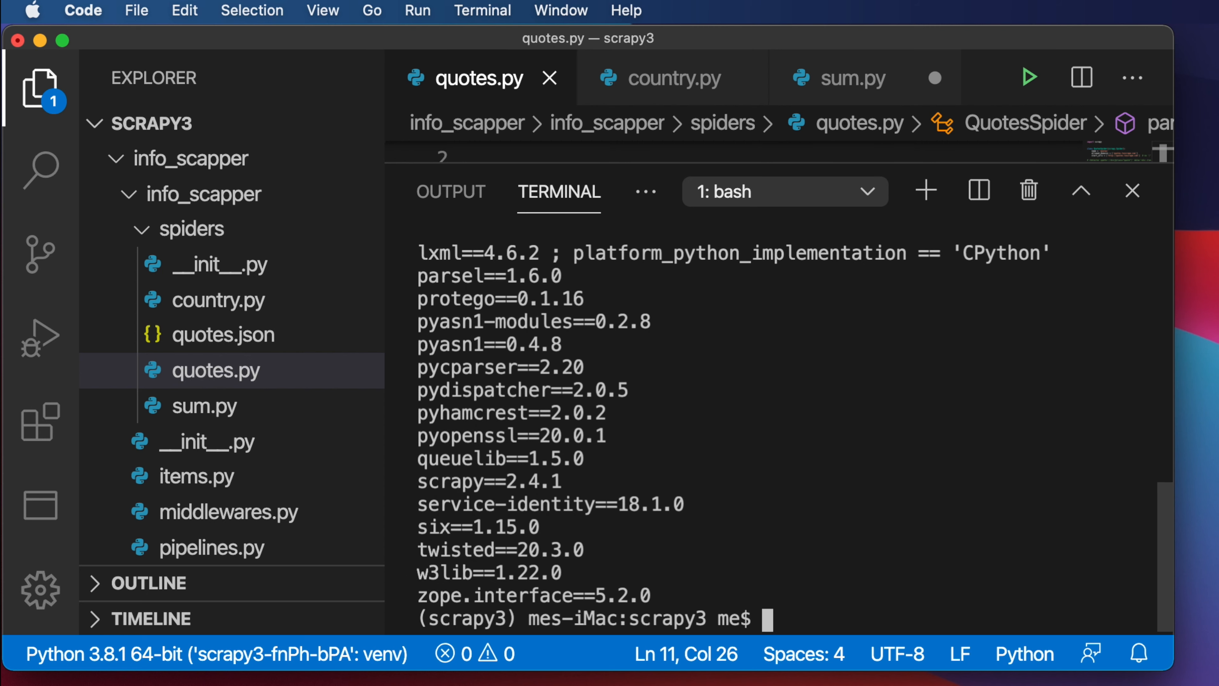
mouse_move(1185, 529)
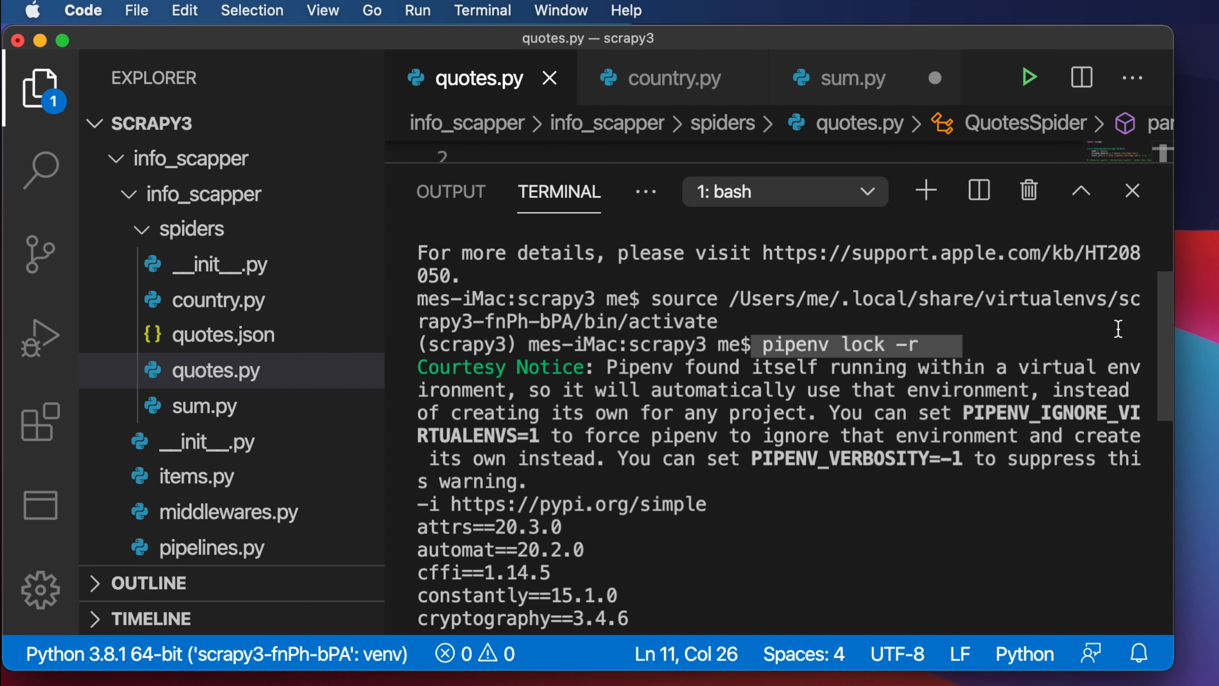
mouse_move(1164, 335)
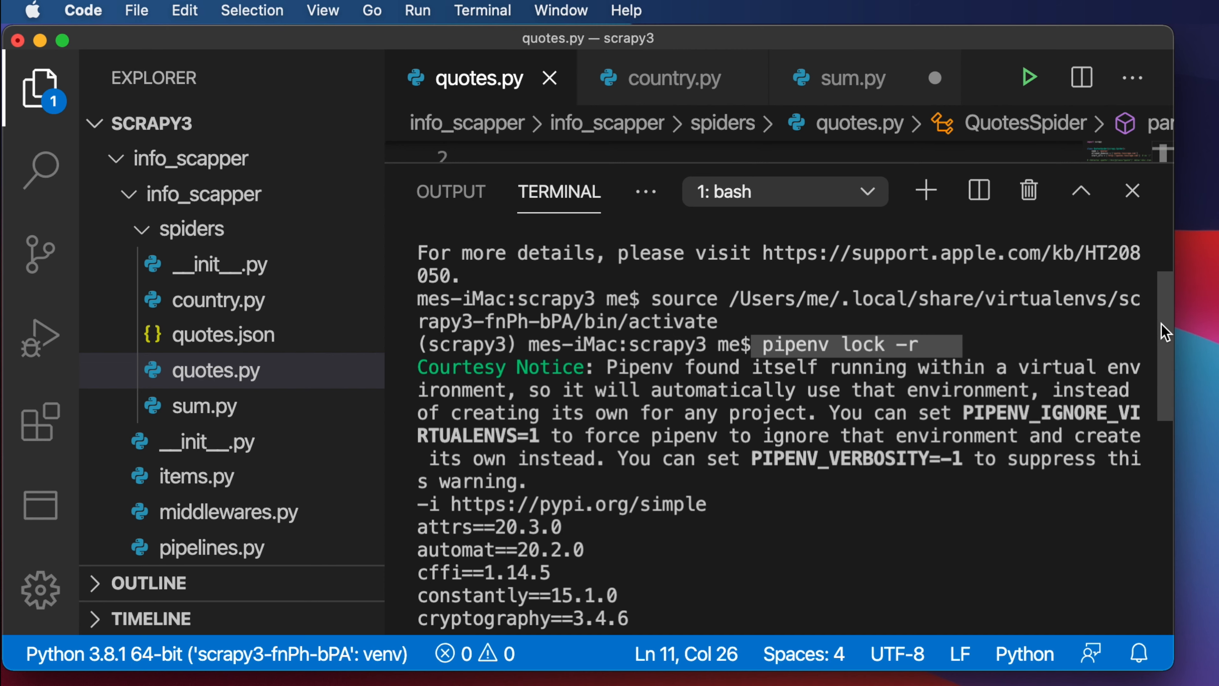
- Scroll through the pinned package list from attrs==20.3.0 to pyopenssl
scroll(down, 3)
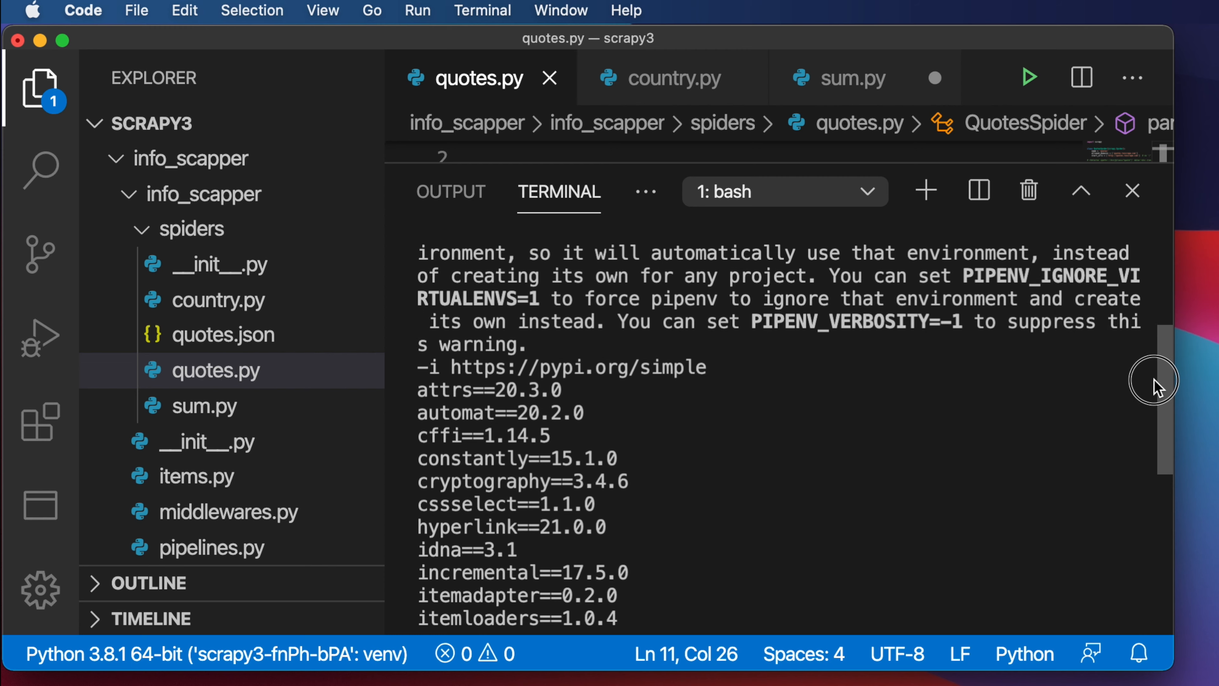
scroll(down, 3)
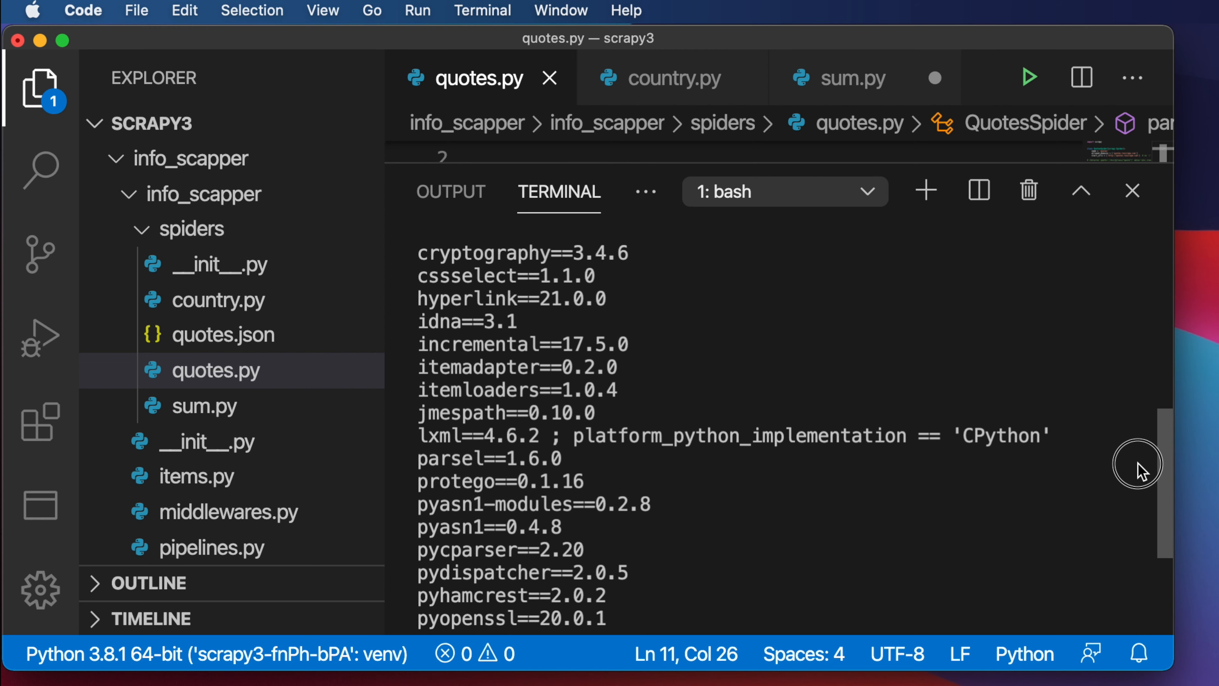